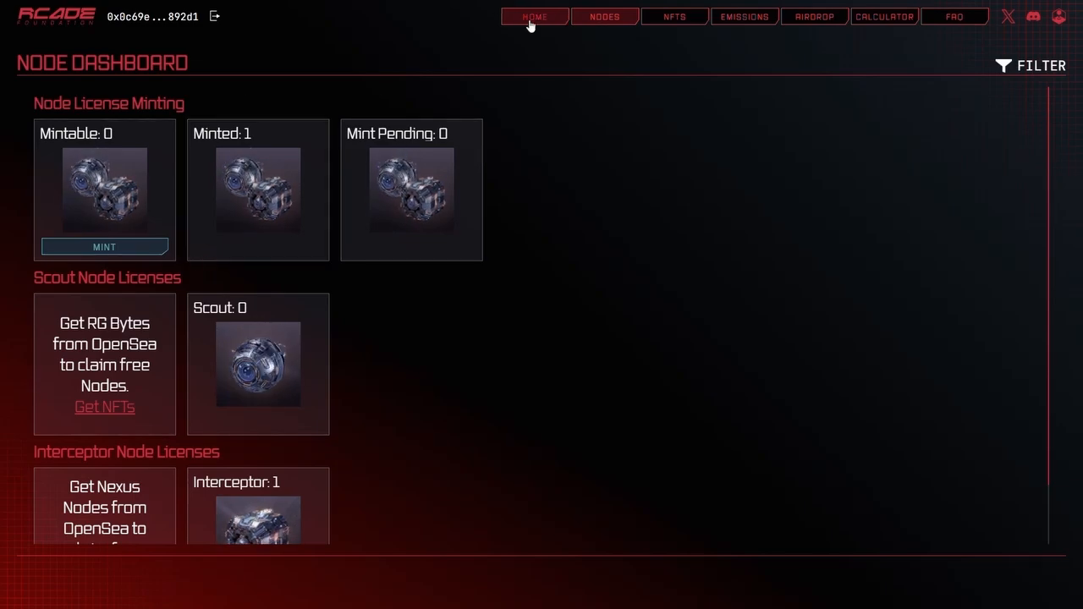
- Confirm one license is minted, then open easeflow's RCADE new-node form (one node, one month, 0.5$)
left_click(534, 16)
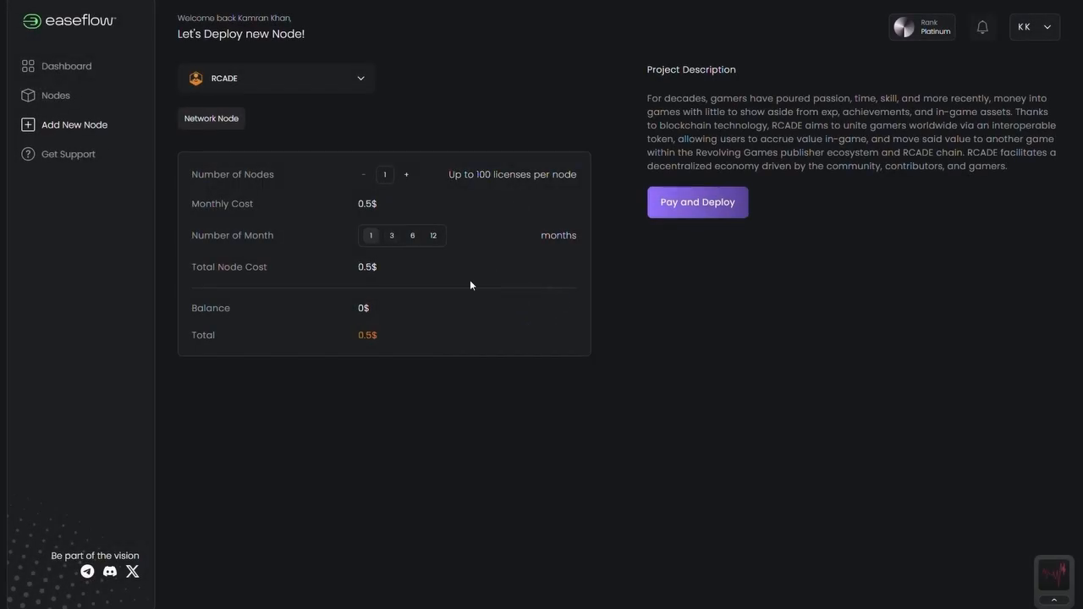
- Start Pay and Deploy and choose Base as the payment network
left_click(696, 201)
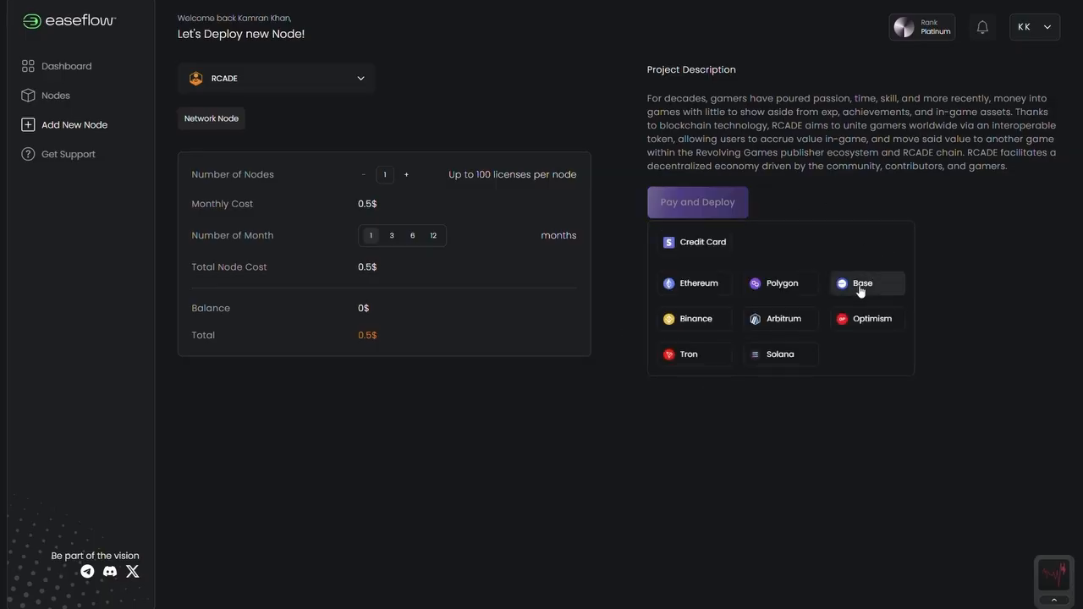
mouse_move(640, 189)
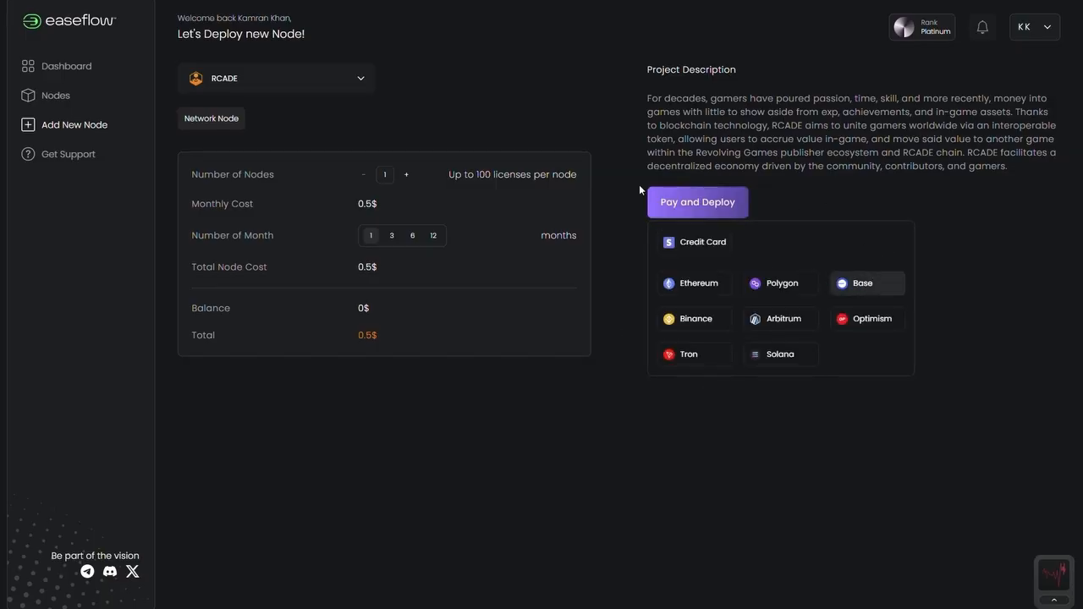
left_click(696, 201)
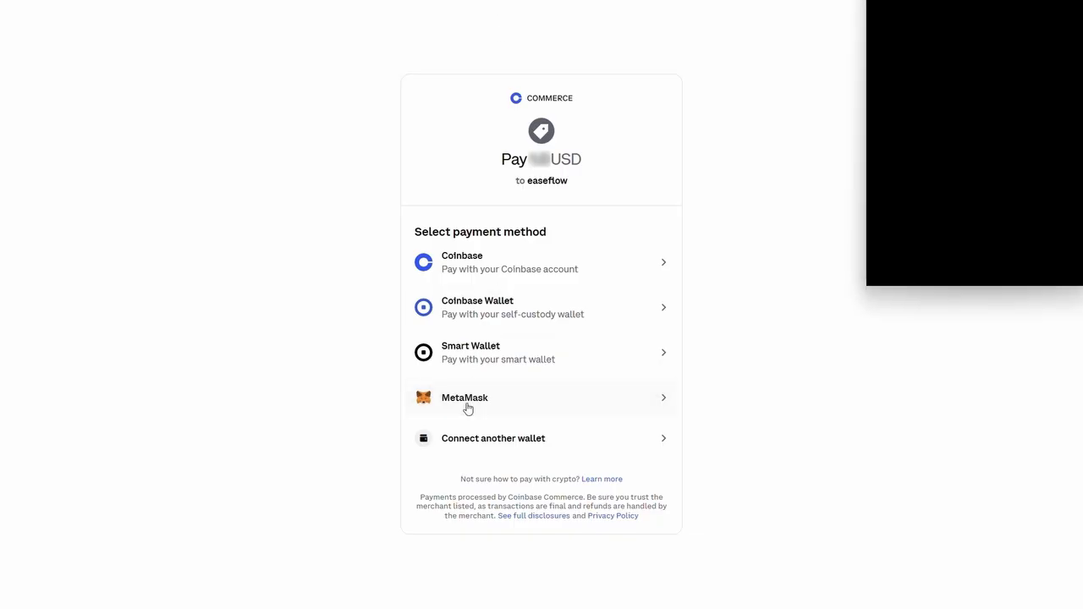
- Pay the Coinbase Commerce checkout in USDT on Base using MetaMask
left_click(465, 398)
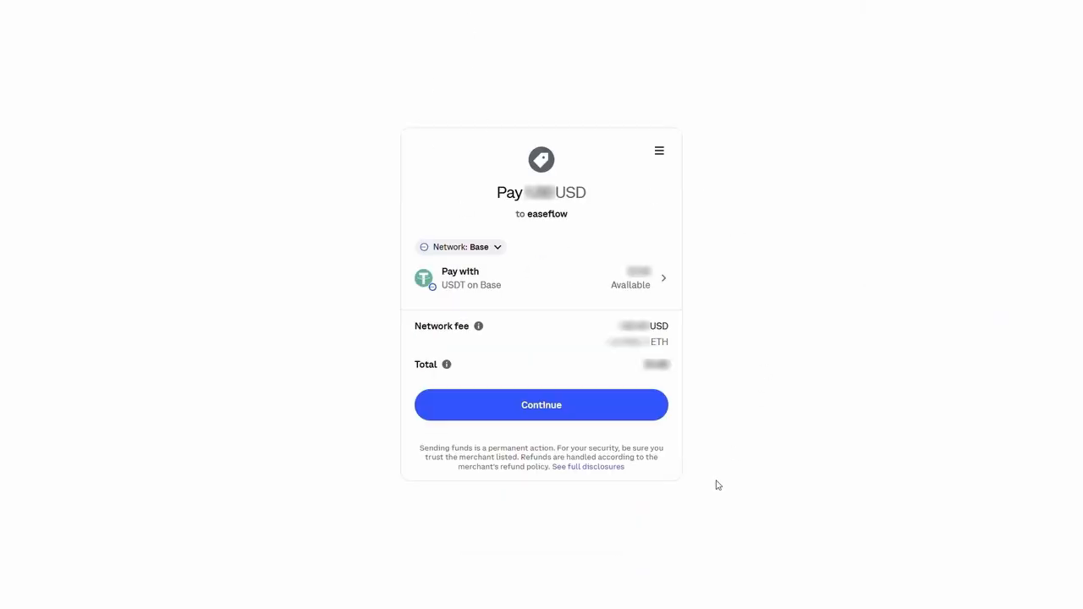
left_click(540, 405)
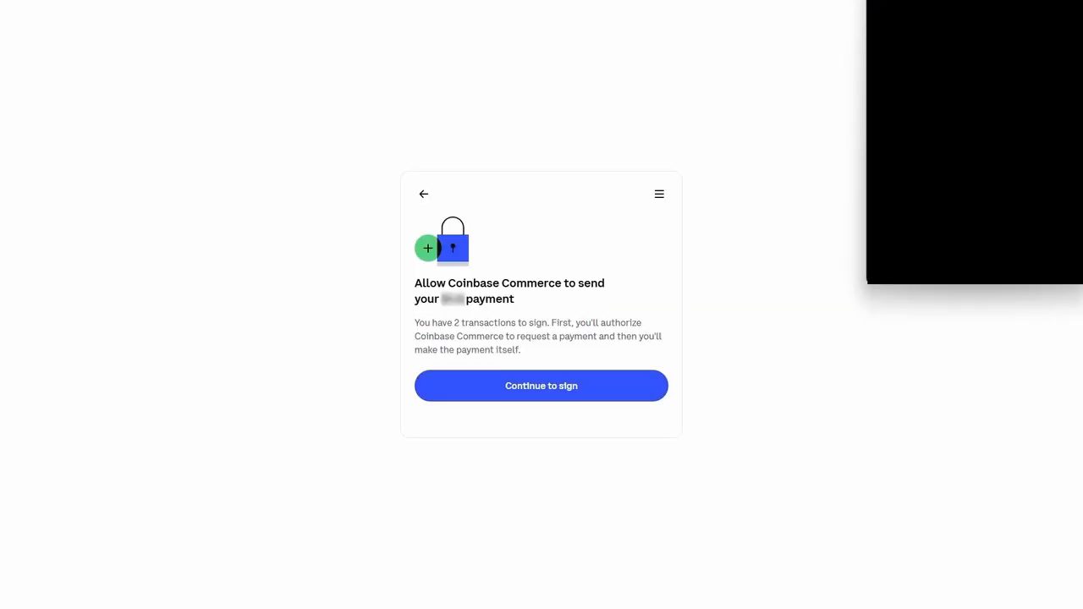
left_click(541, 386)
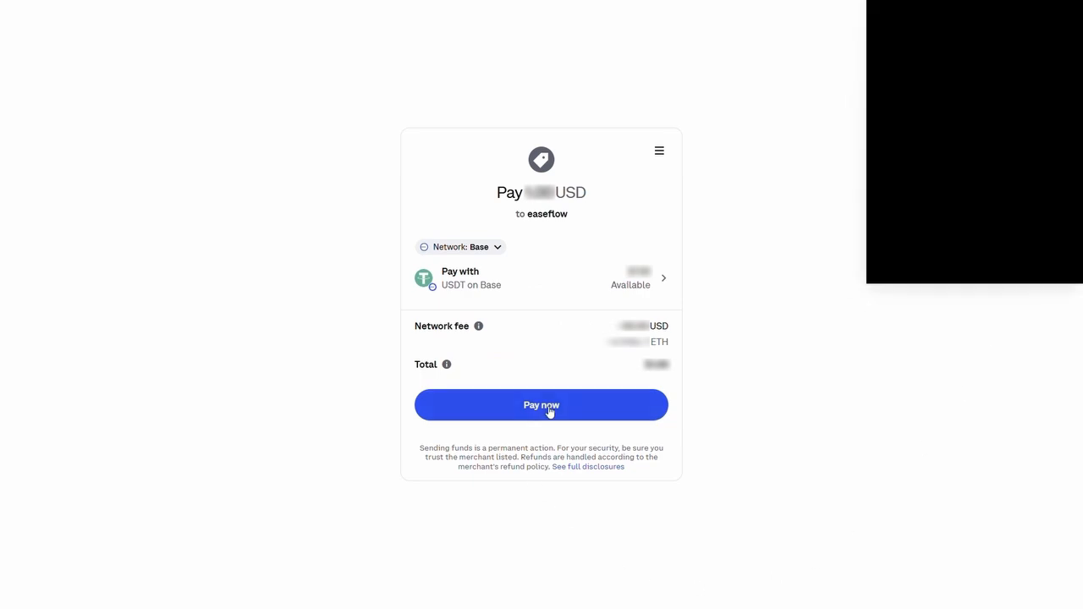
mouse_move(697, 489)
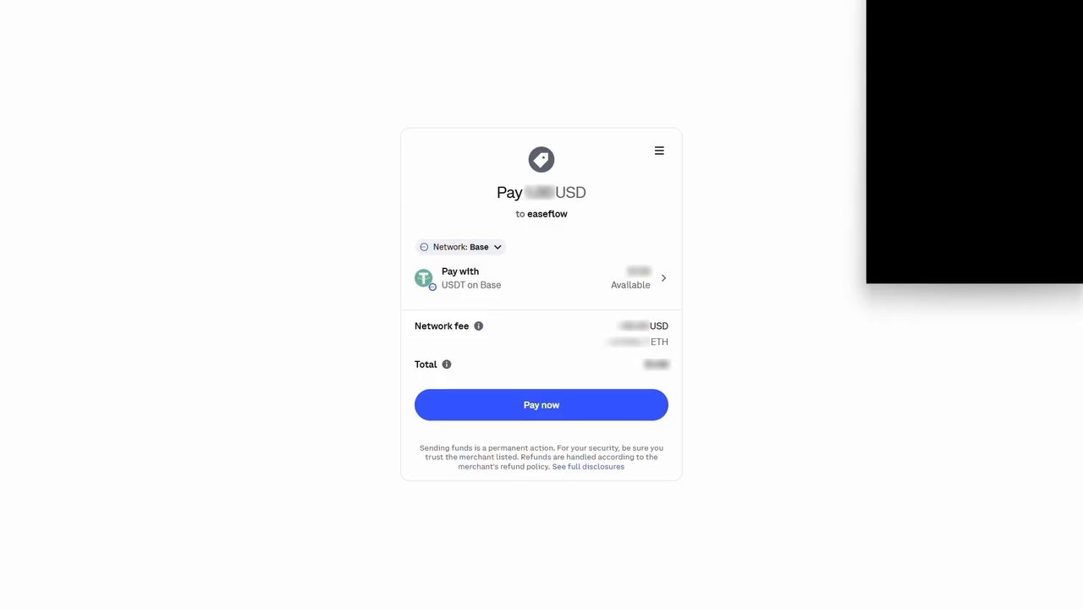
left_click(541, 404)
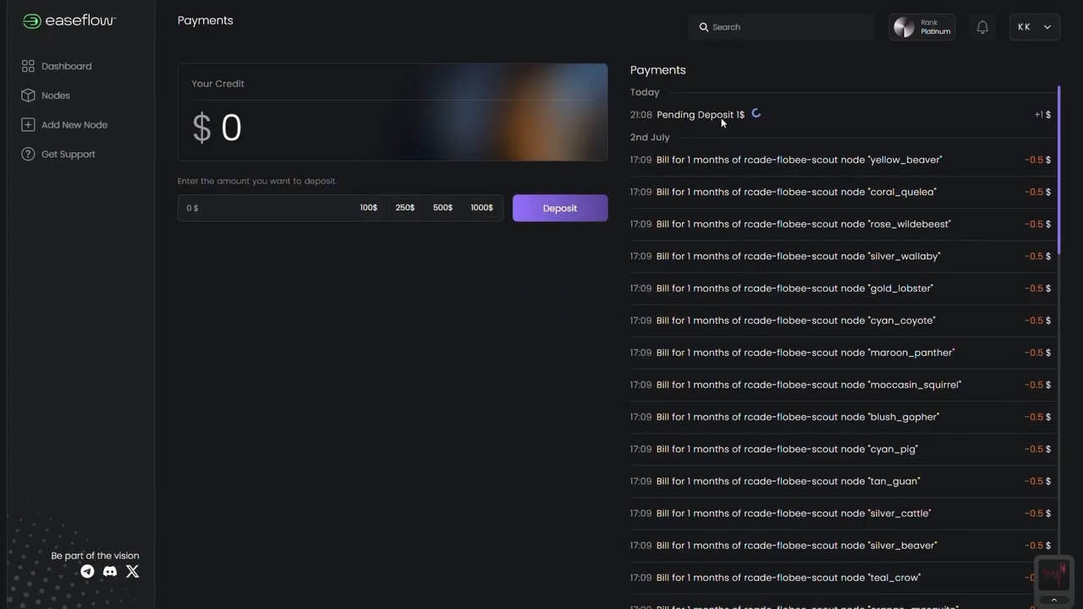
mouse_move(719, 131)
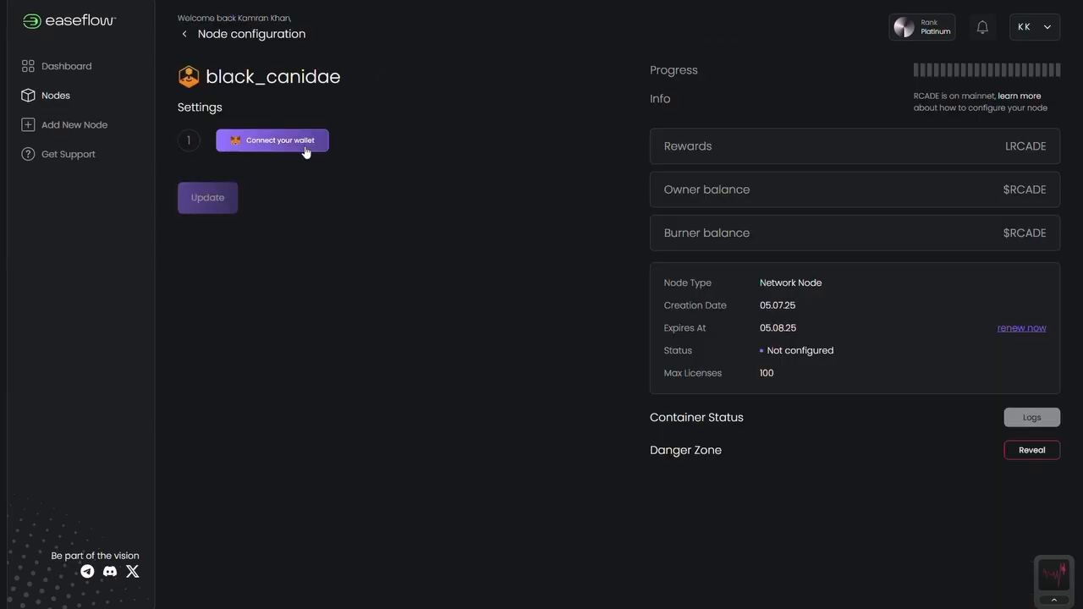
- Connect the MetaMask owner wallet to black_canidae and generate its burner private key
left_click(280, 139)
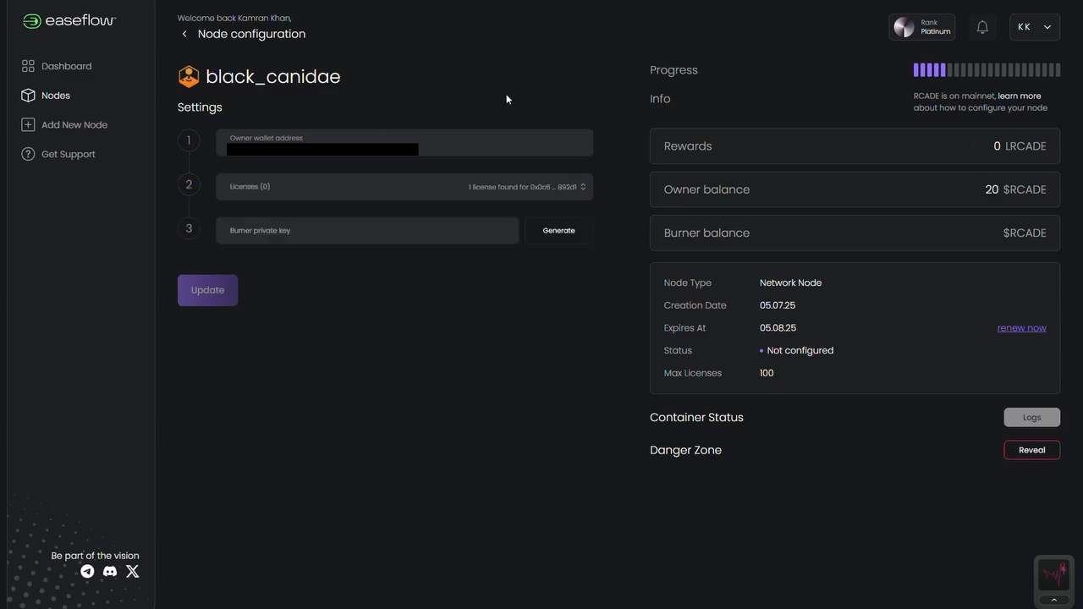
mouse_move(382, 161)
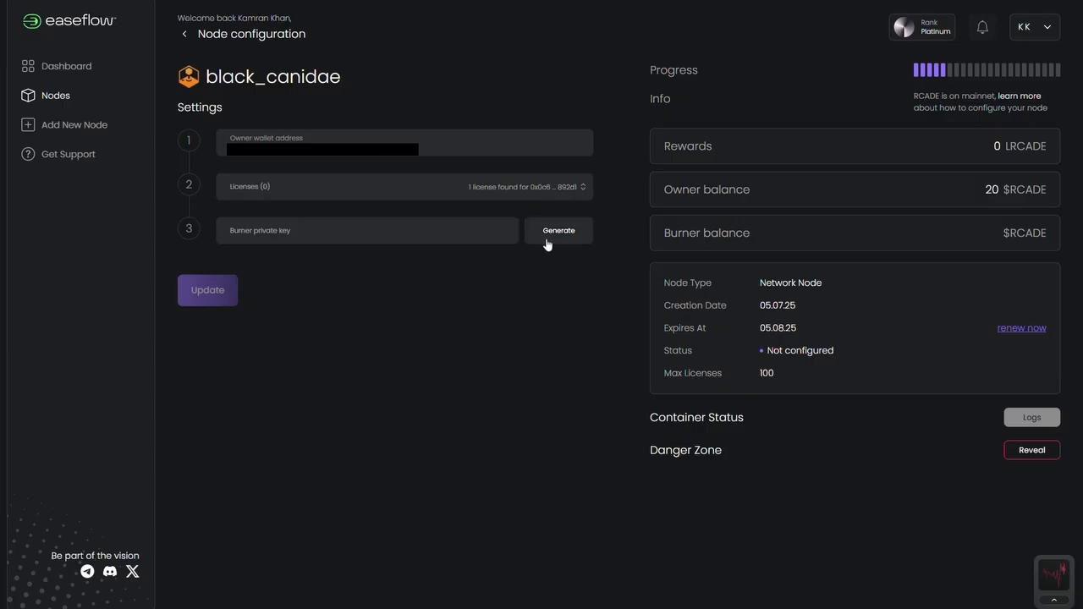
left_click(558, 230)
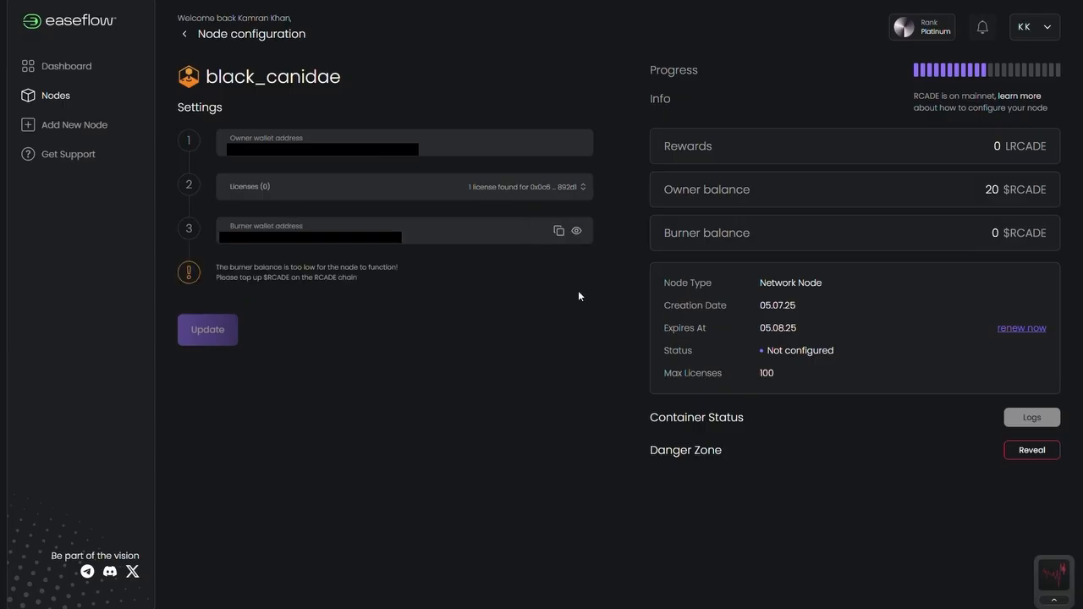
mouse_move(471, 17)
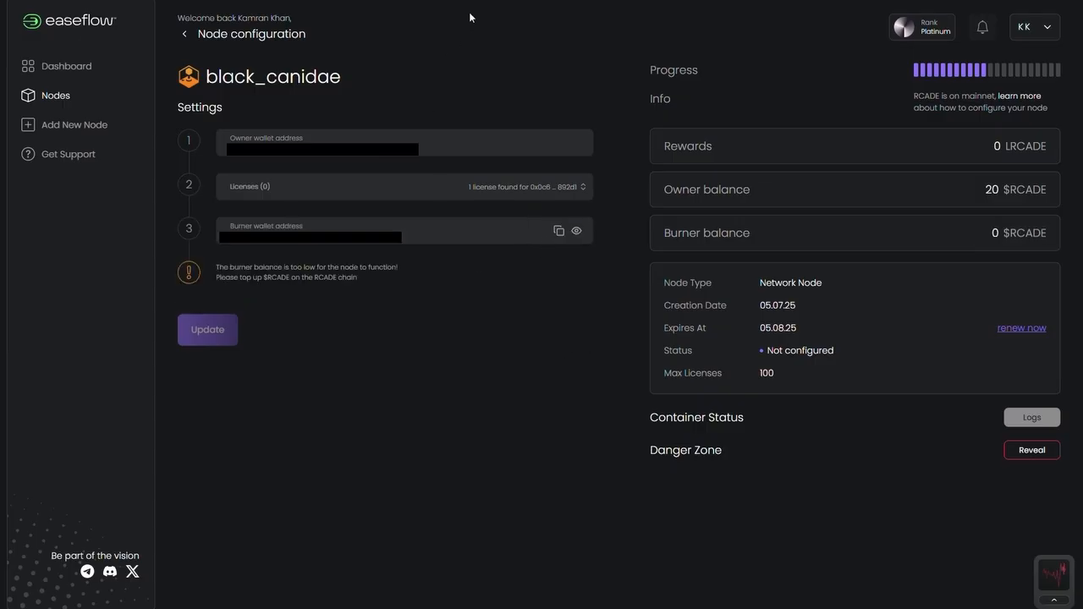
mouse_move(306, 225)
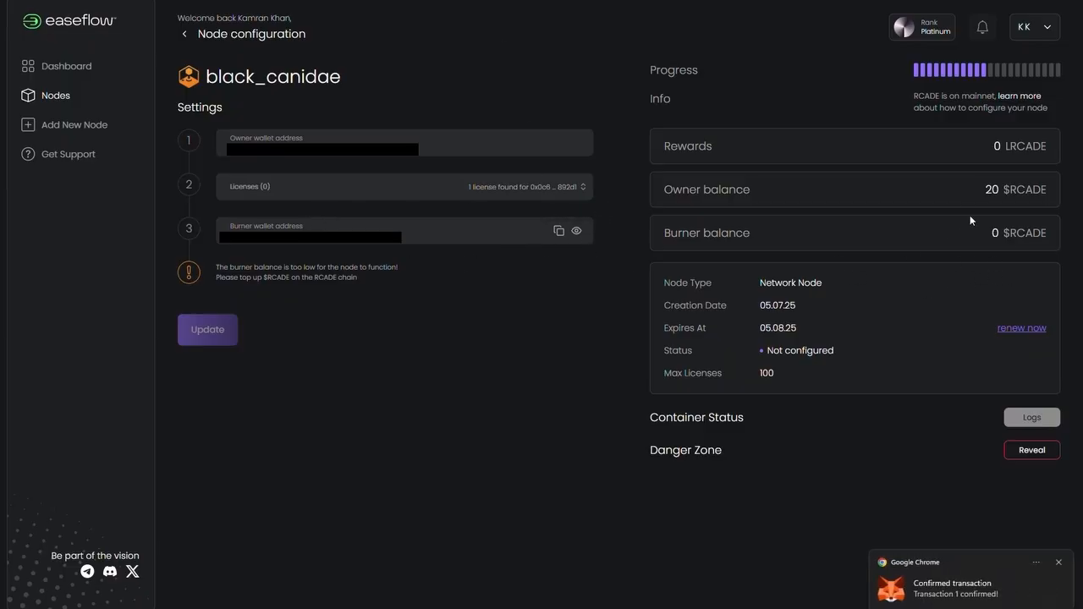
mouse_move(852, 245)
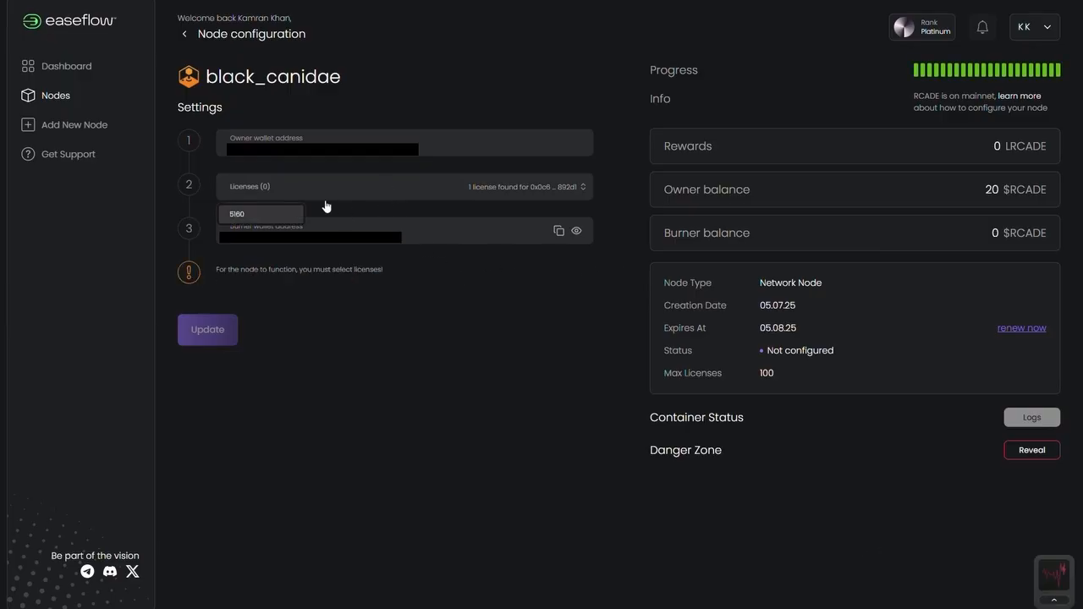
left_click(261, 213)
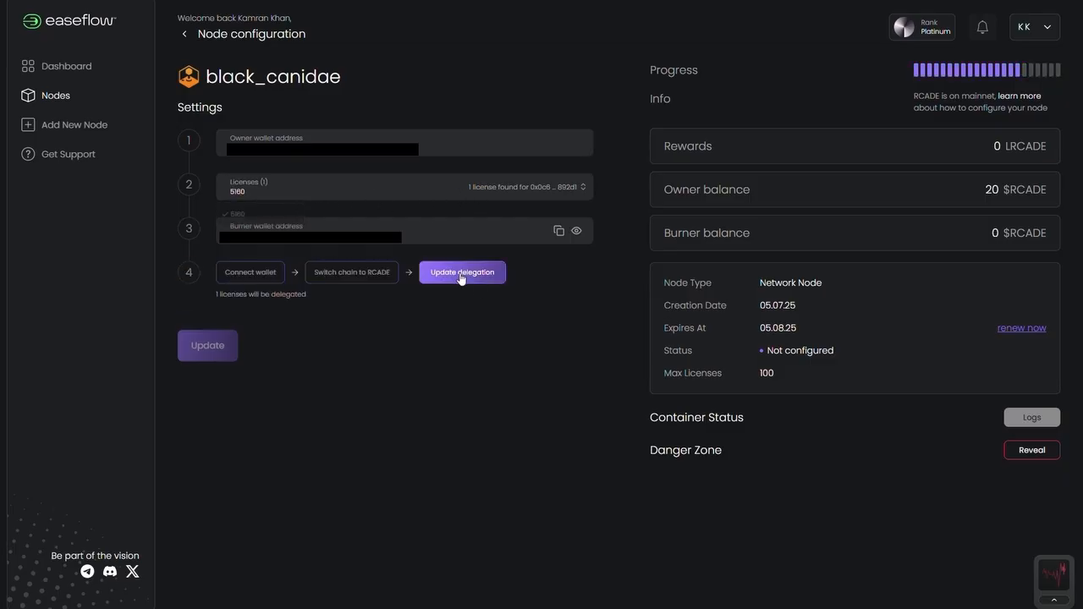
left_click(462, 271)
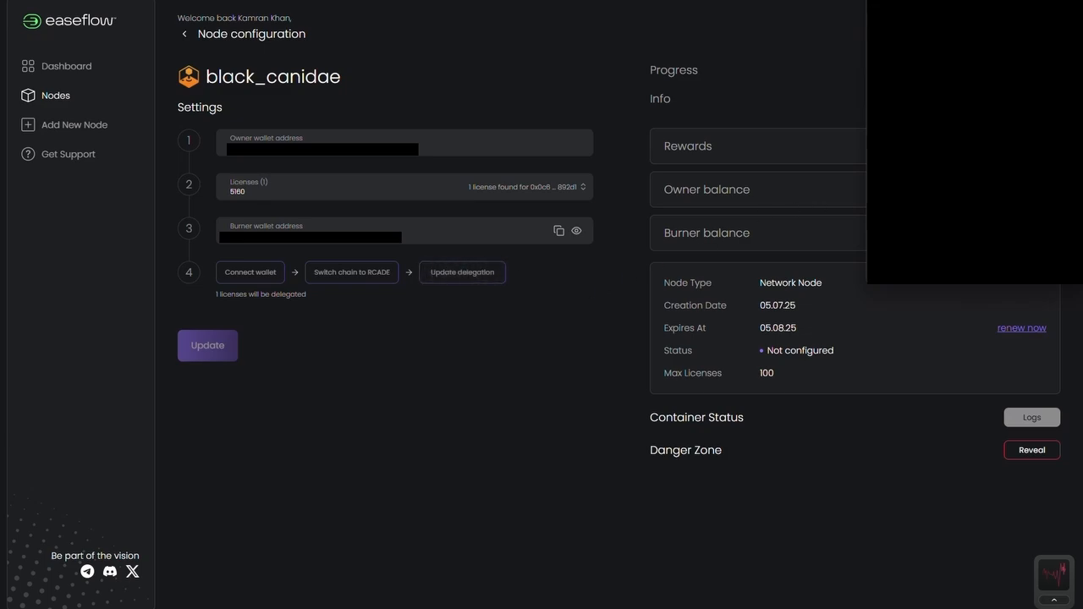
left_click(462, 272)
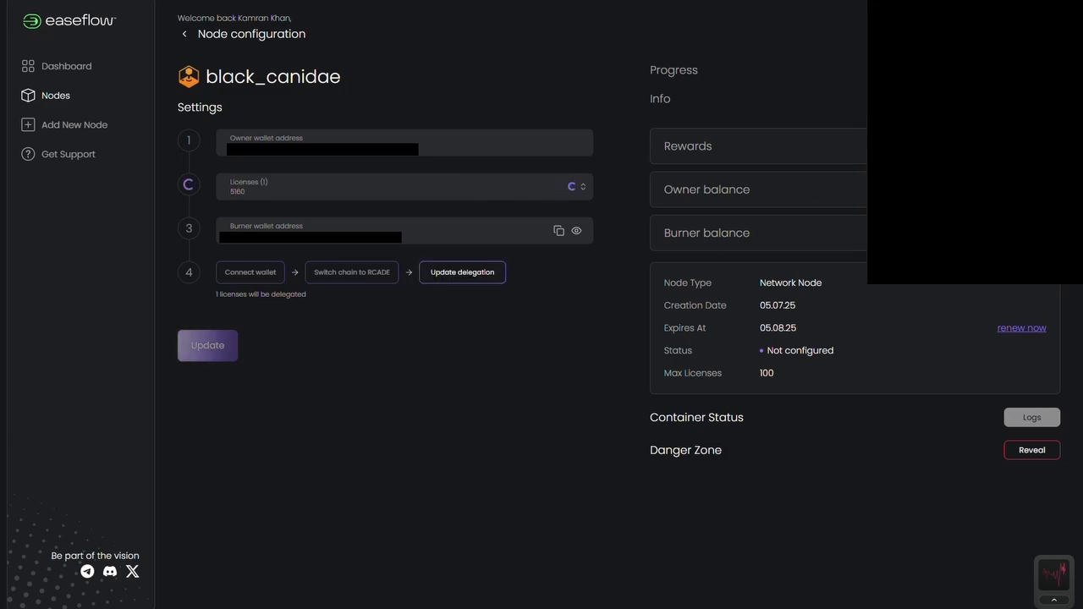
left_click(207, 345)
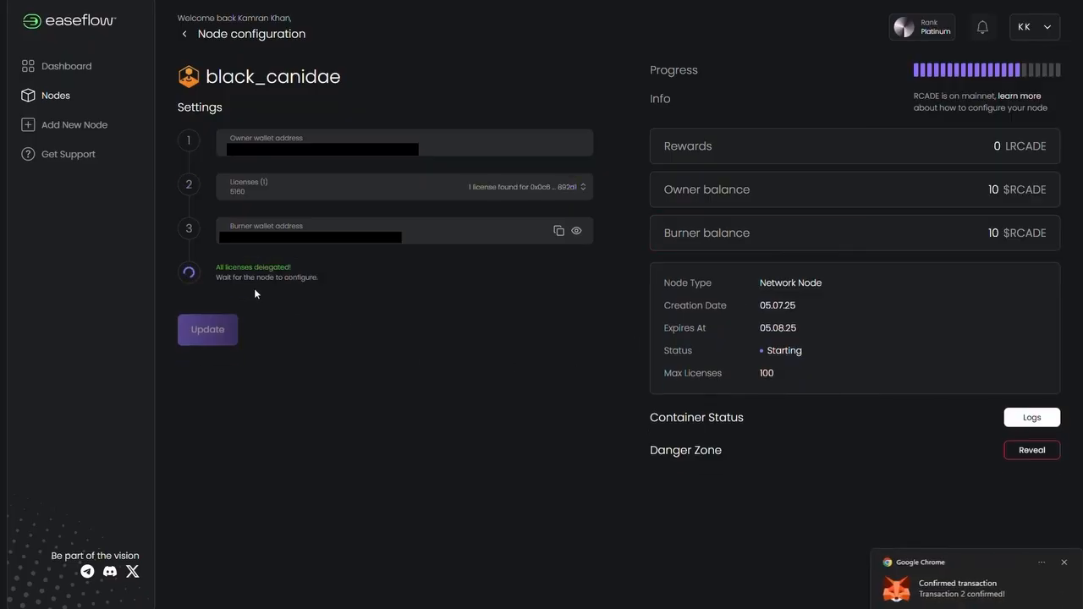
mouse_move(473, 353)
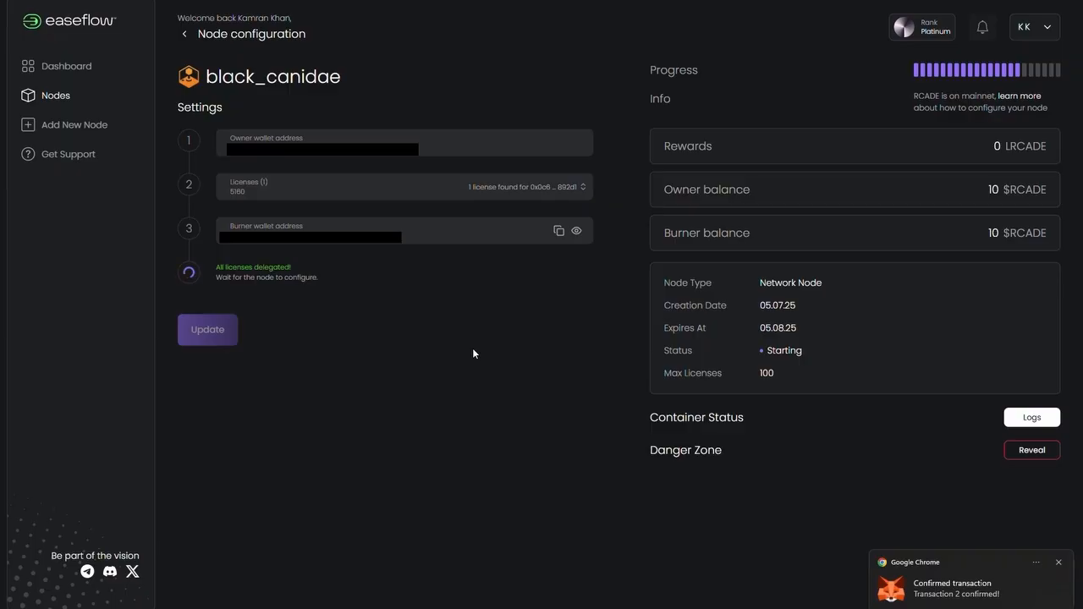
mouse_move(606, 342)
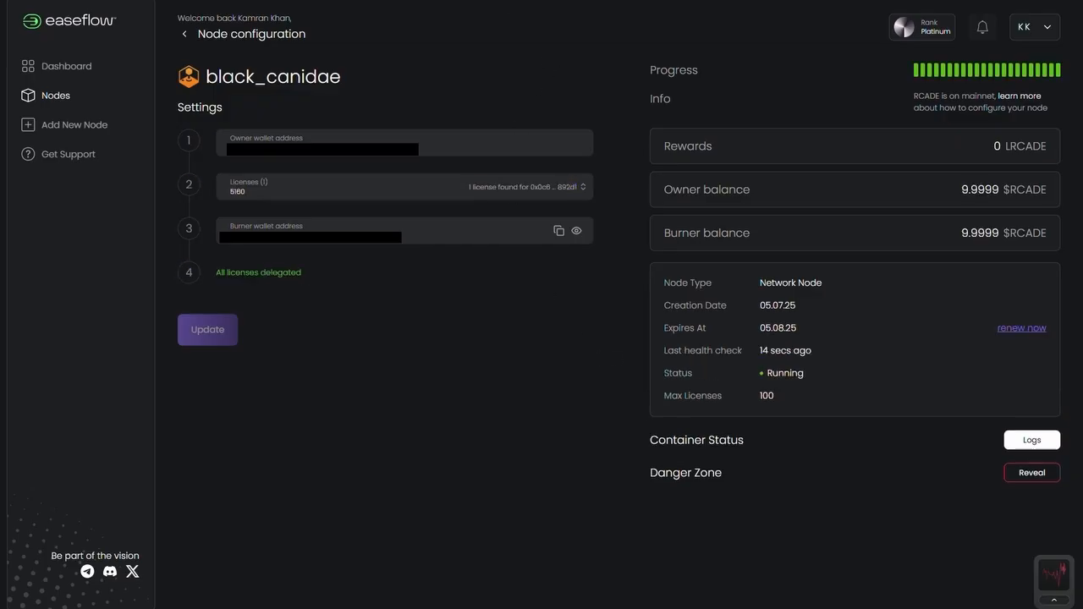
mouse_move(713, 401)
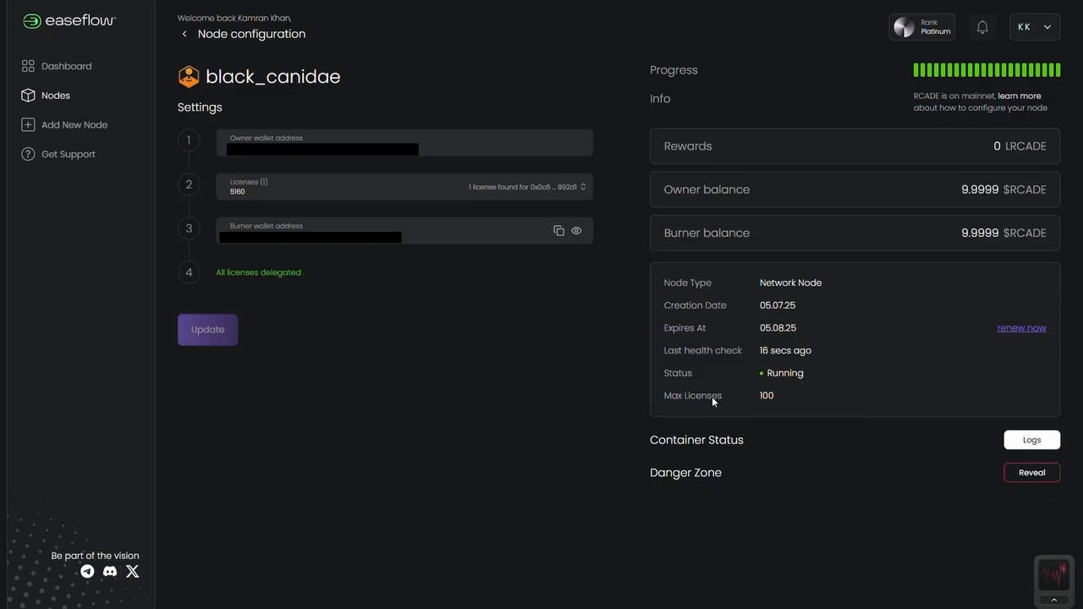
mouse_move(461, 11)
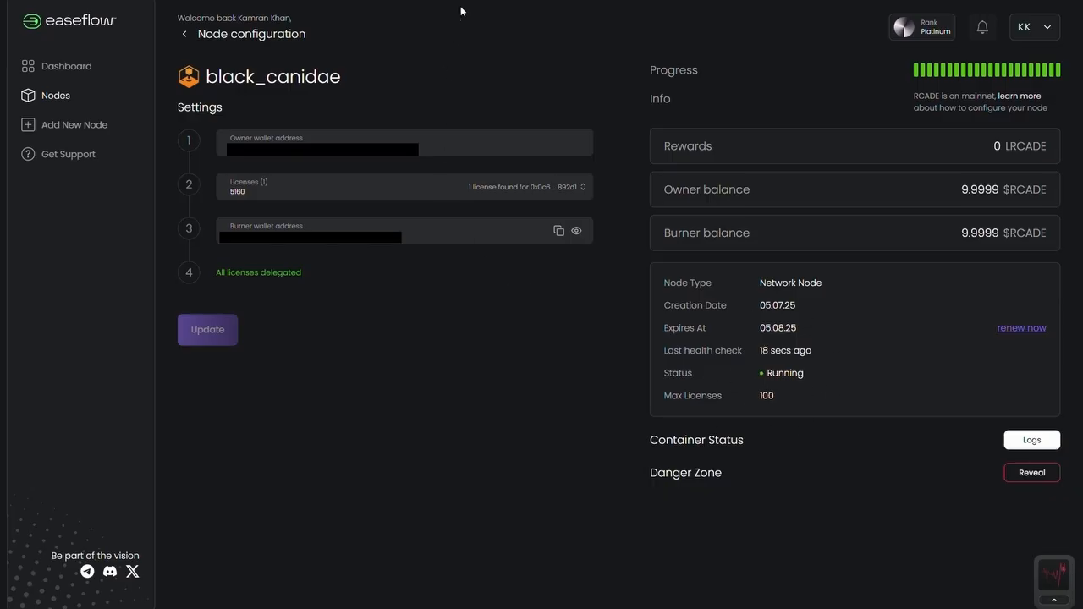